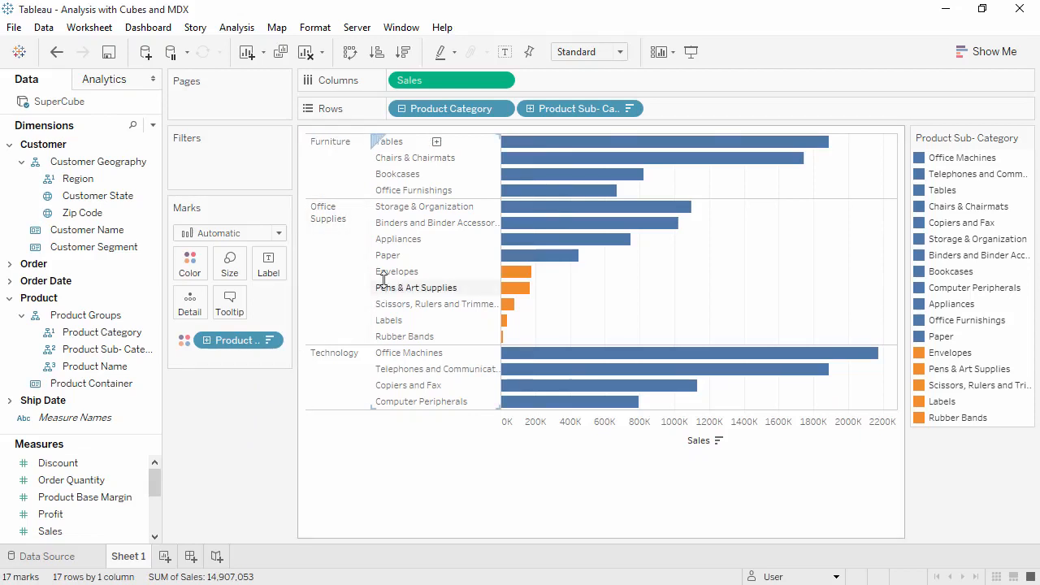
Select the five small Office Supplies subcategories and bring up the Calculated Members list.
click(397, 270)
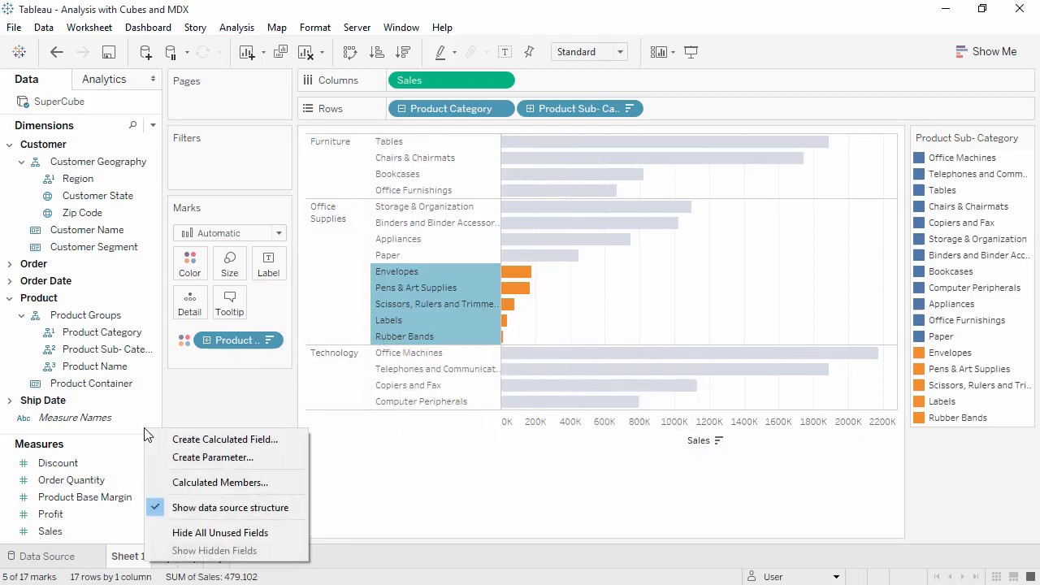
mouse_move(219, 481)
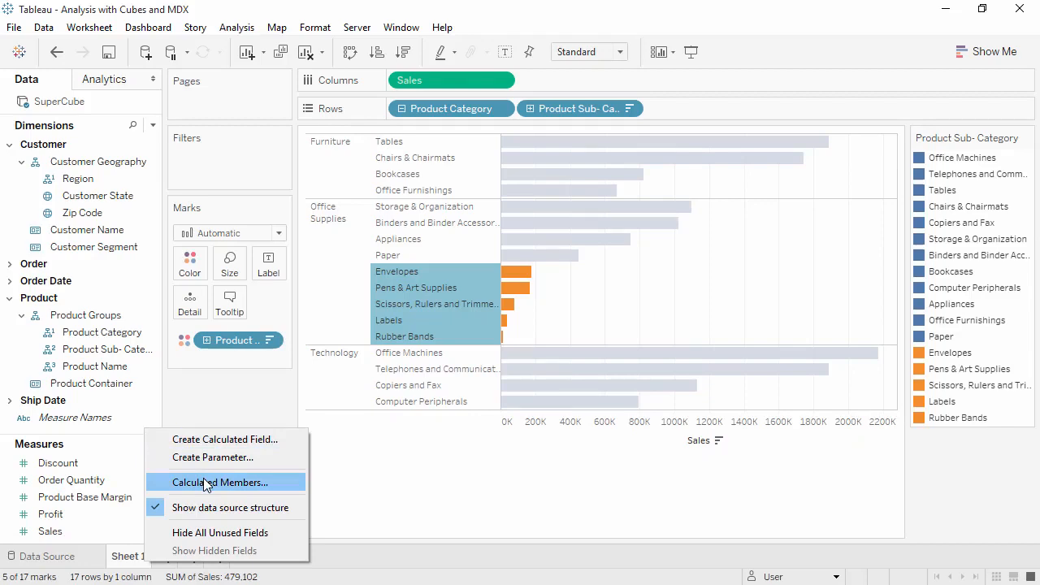
click(221, 481)
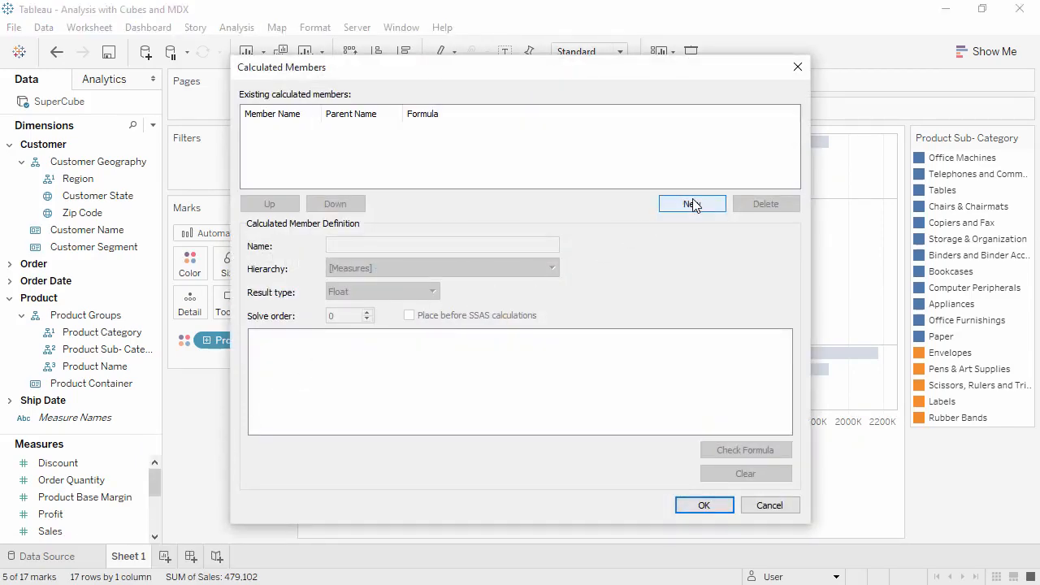
Create a new member named Small Items in [Product].[Product Groups] with Office Supplies as parent.
click(692, 203)
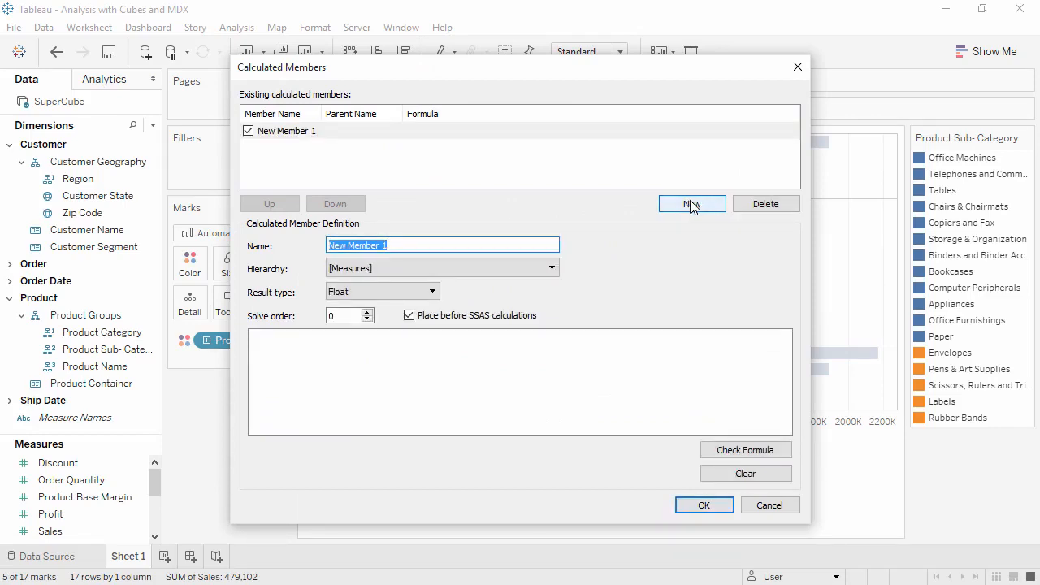
text(Small Items)
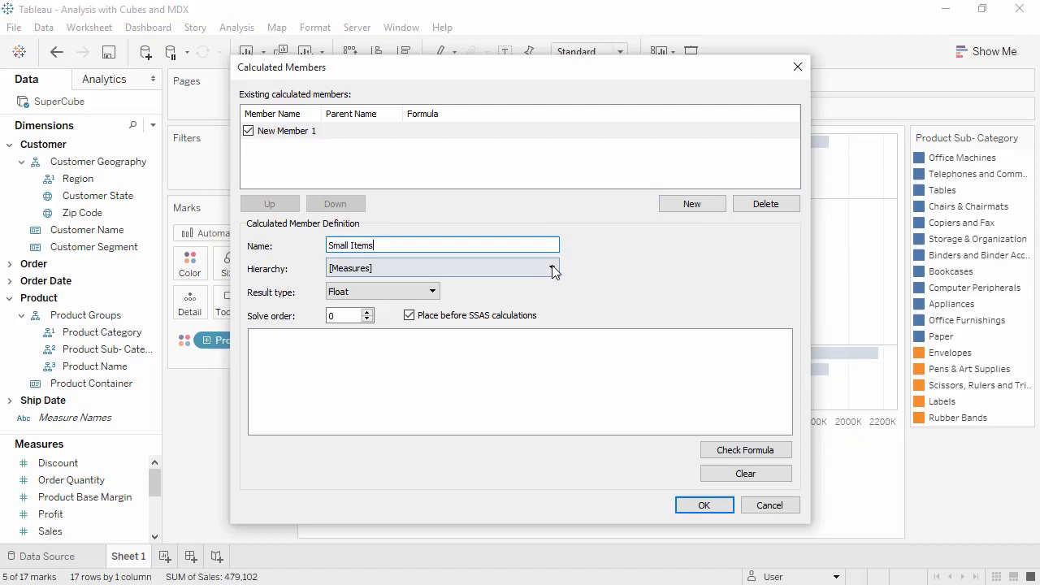
click(554, 268)
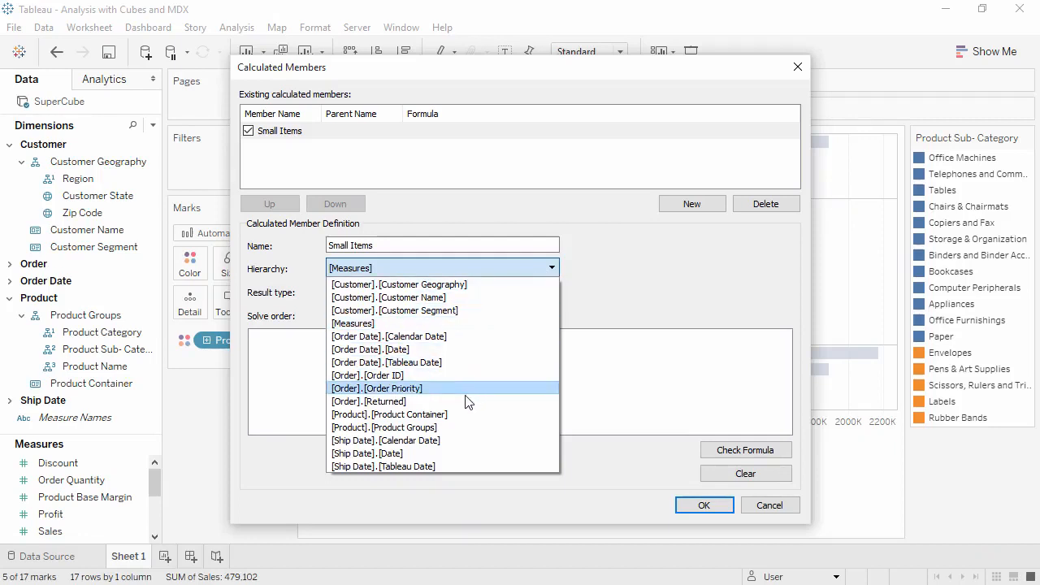
mouse_move(459, 429)
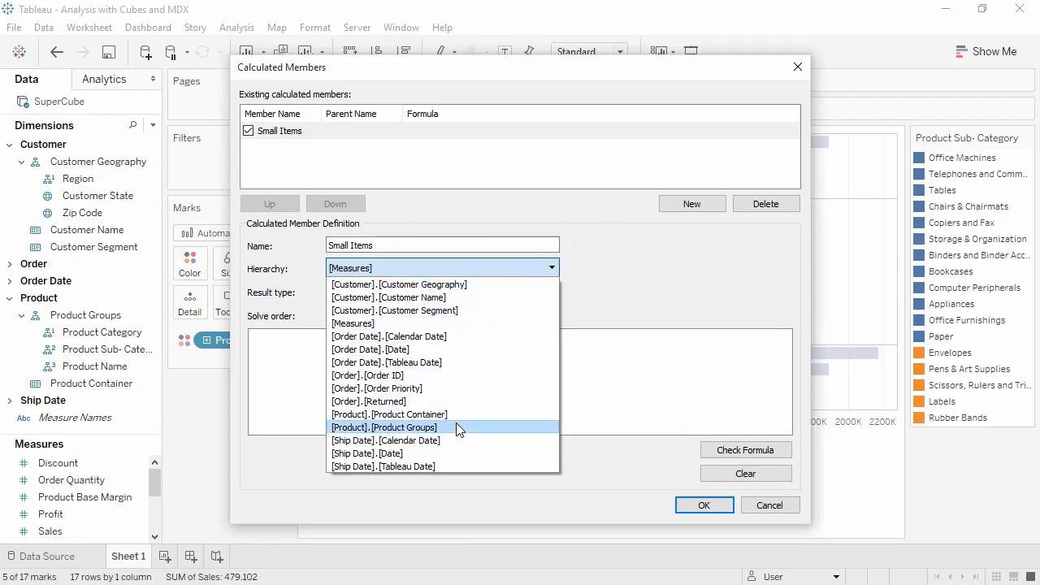
click(384, 426)
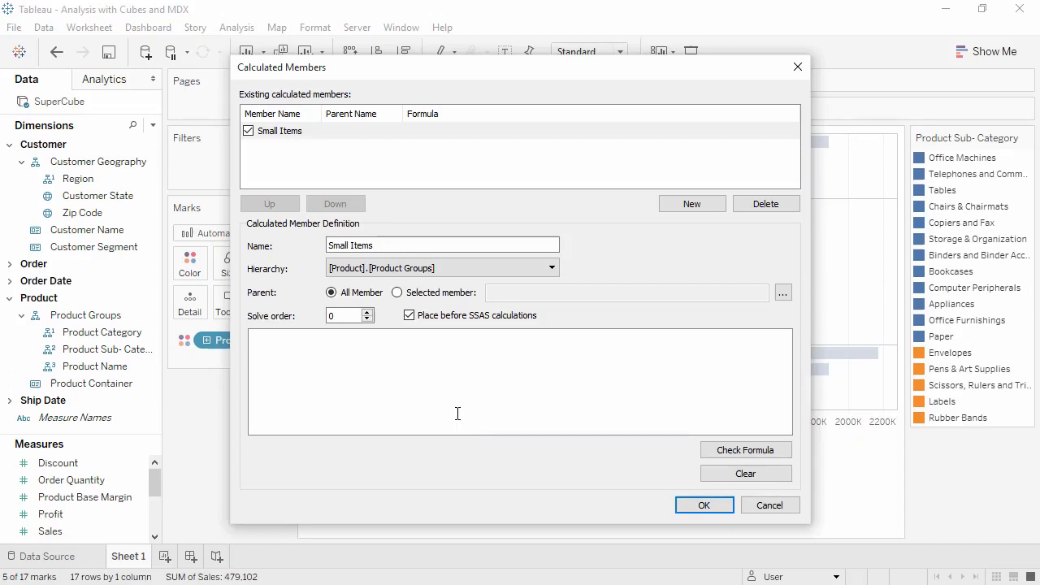
click(782, 293)
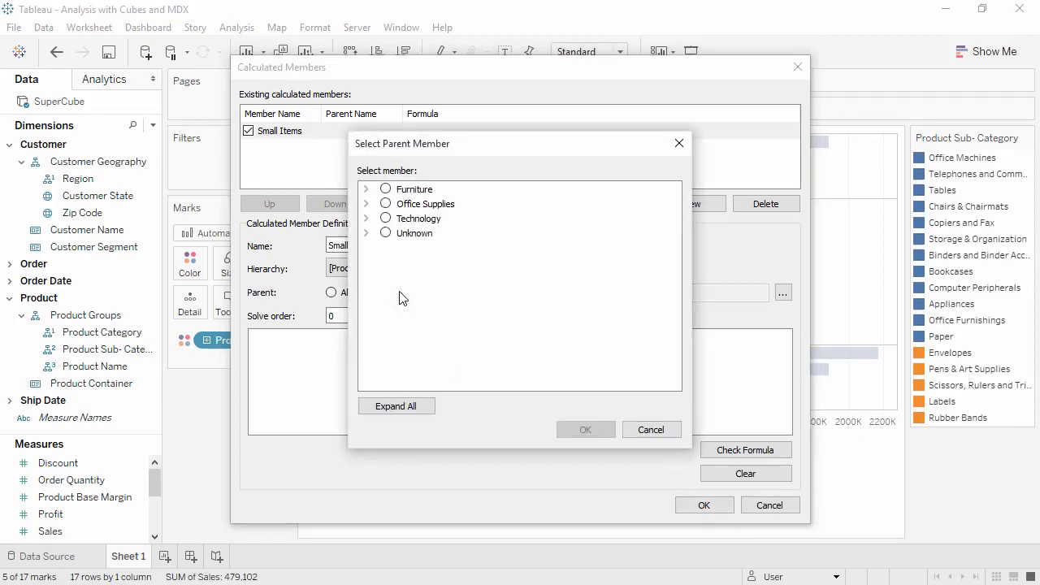
click(387, 204)
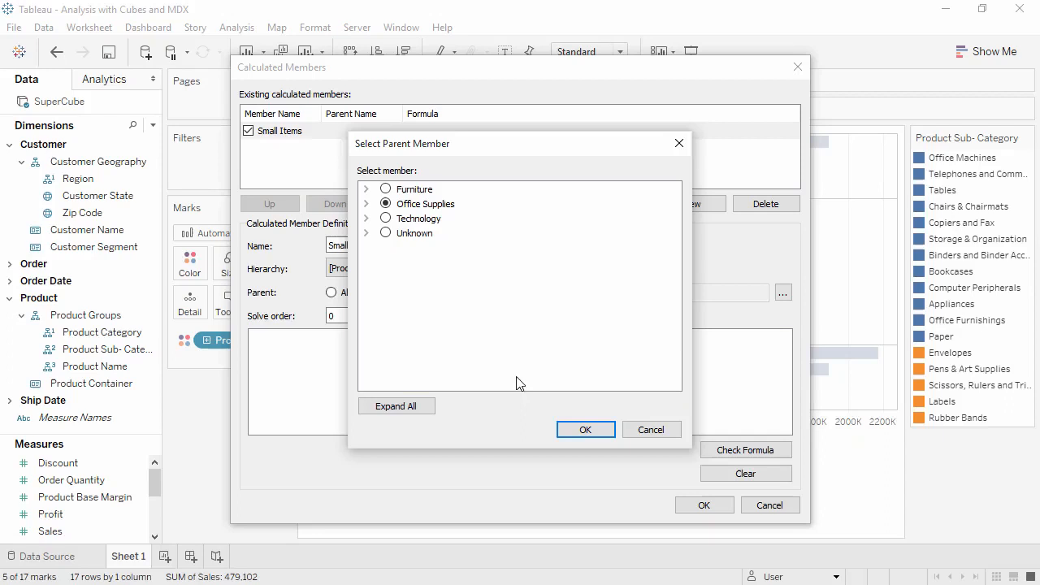
click(585, 429)
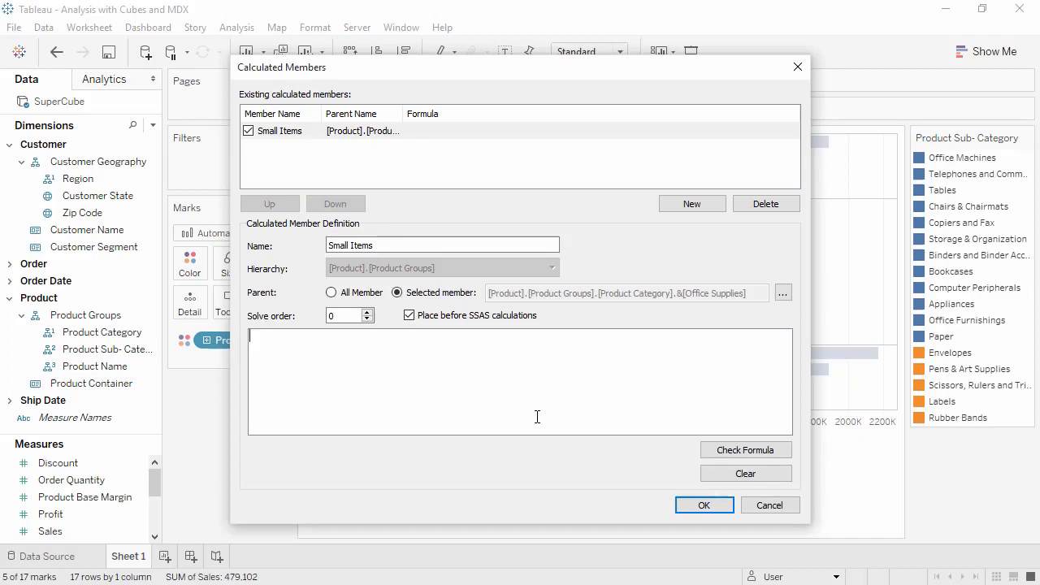
Paste the MDX sum of the five subcategories as the Small Items formula, validate it and save.
right_click(537, 416)
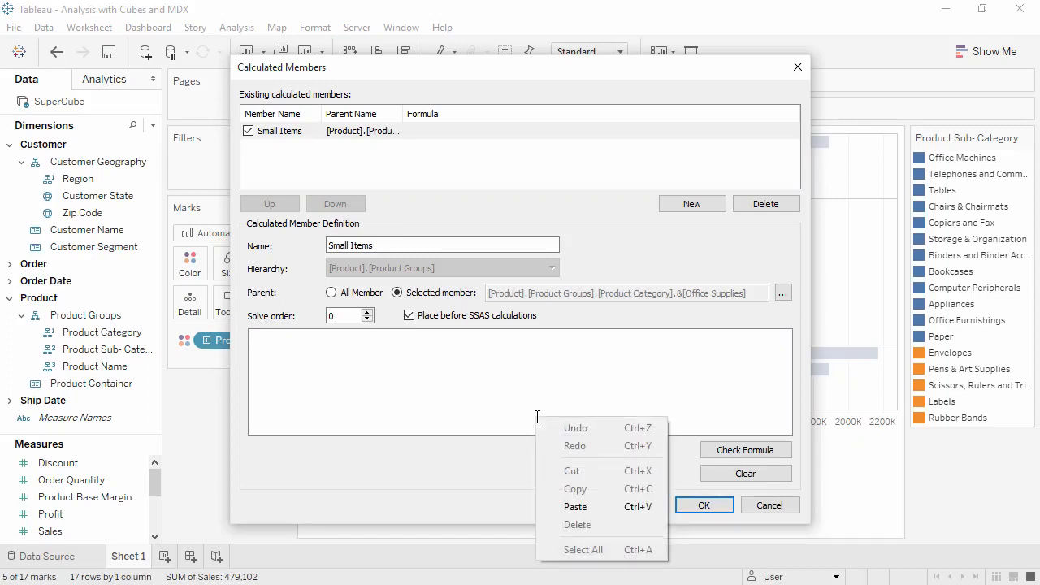
click(575, 507)
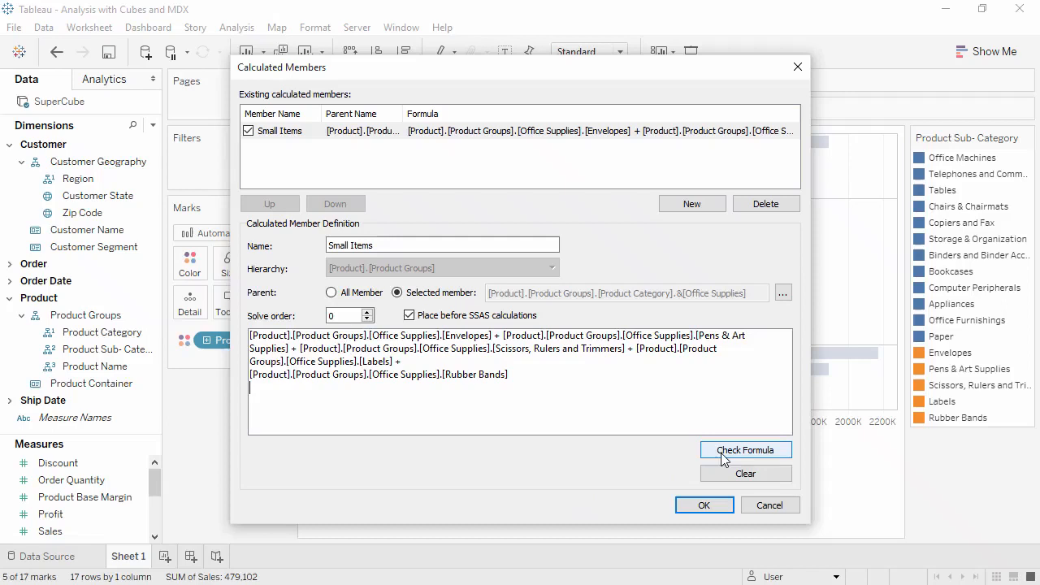
click(744, 448)
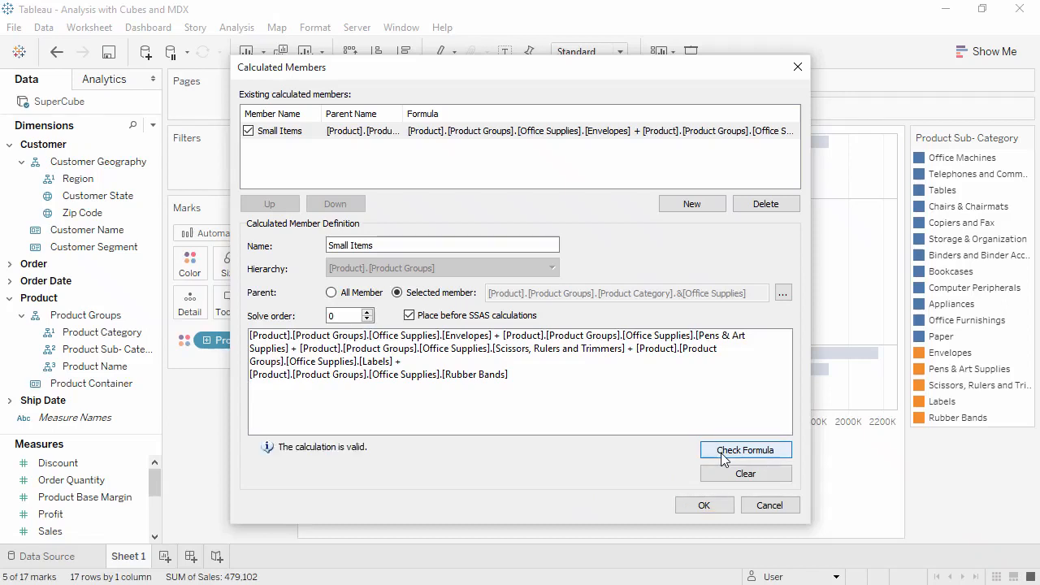
mouse_move(699, 494)
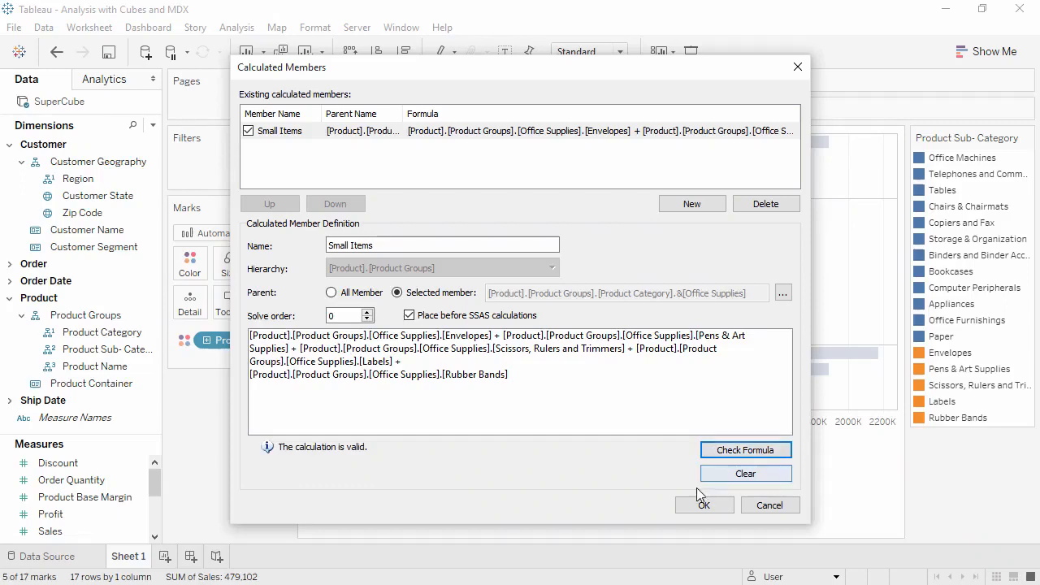
click(702, 504)
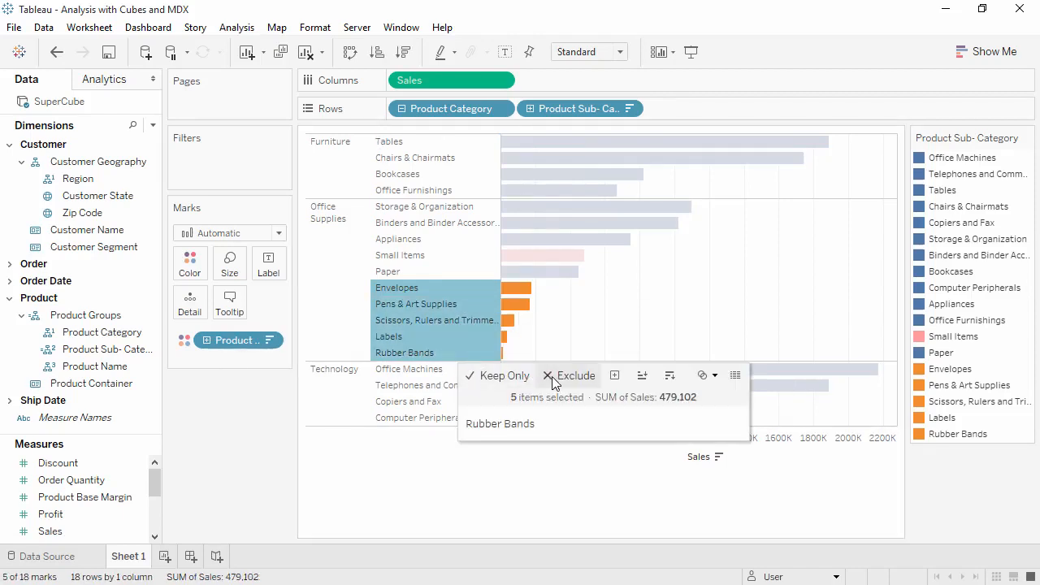
Exclude the five grouped subcategories so only Small Items remains, then add a blank Sheet 2.
click(569, 375)
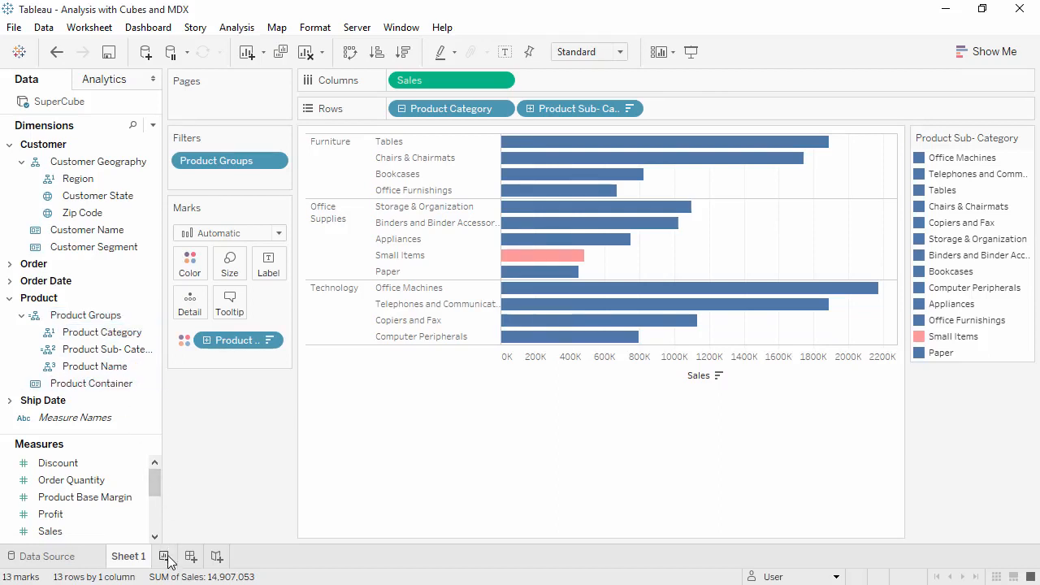
click(164, 556)
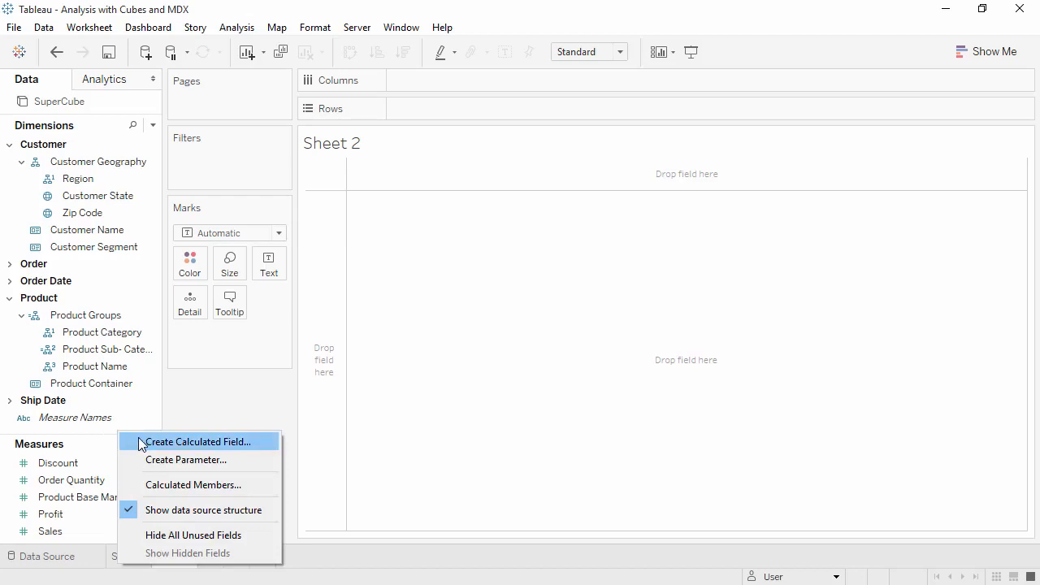
Start a new calculated field on Sheet 2 and close the editor without saving.
click(198, 442)
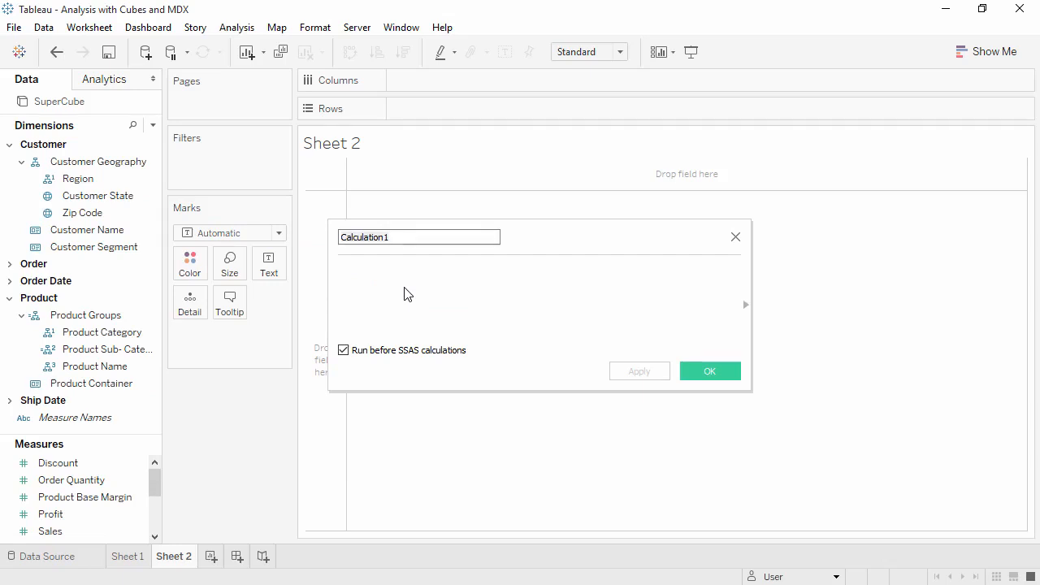
mouse_move(704, 238)
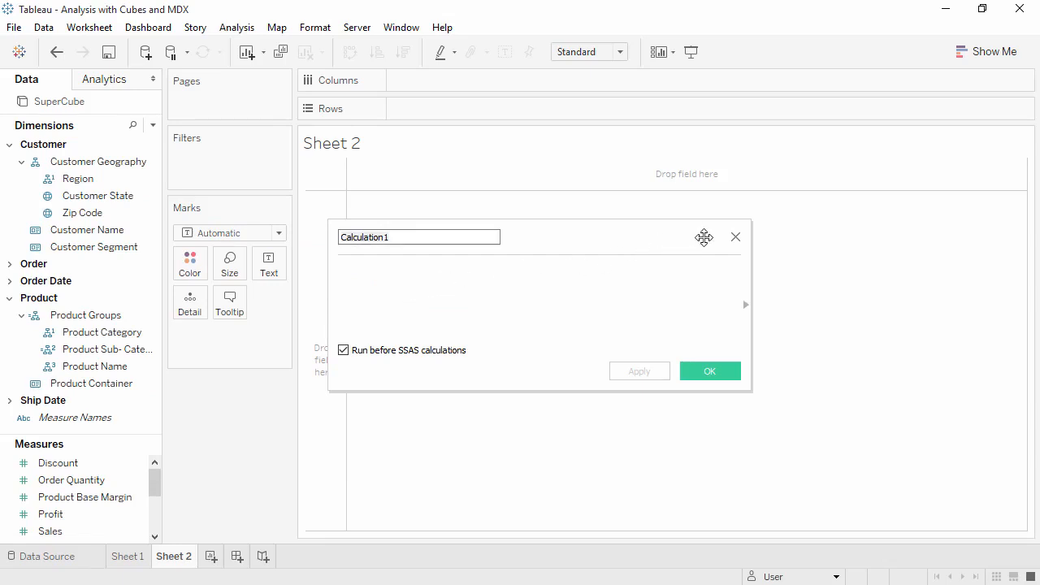
click(734, 237)
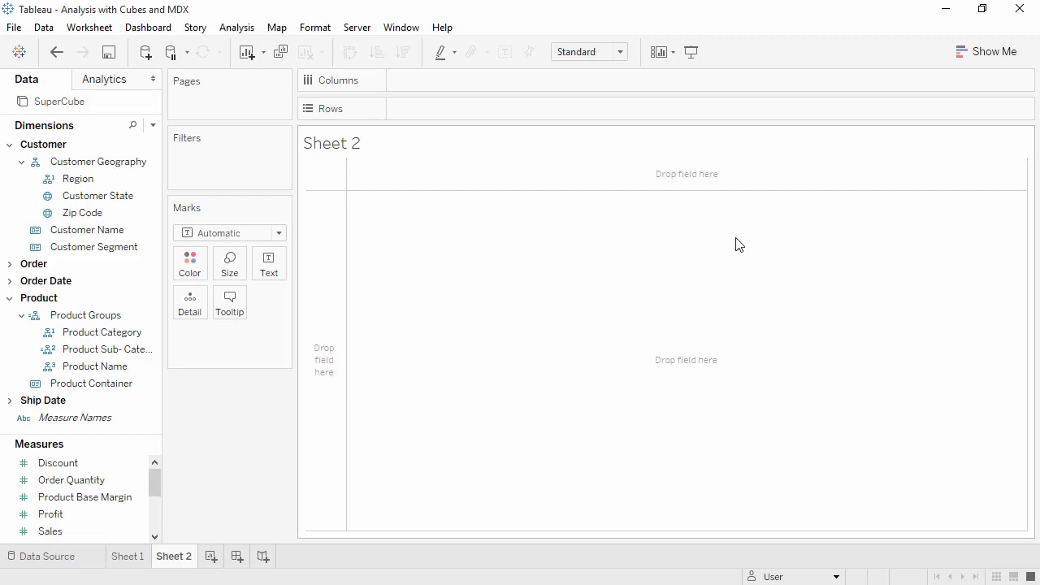
mouse_move(218, 413)
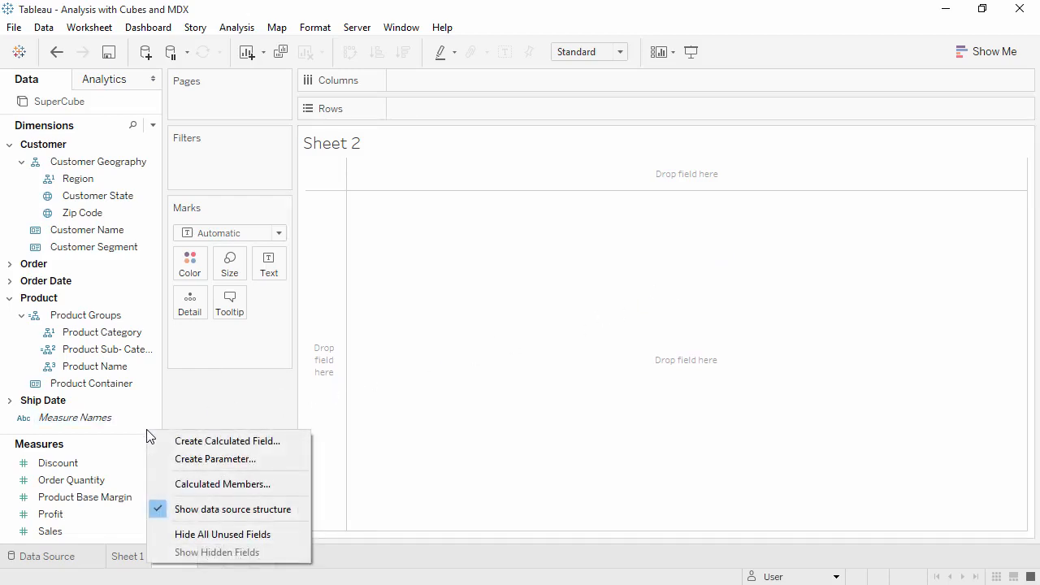
mouse_move(221, 485)
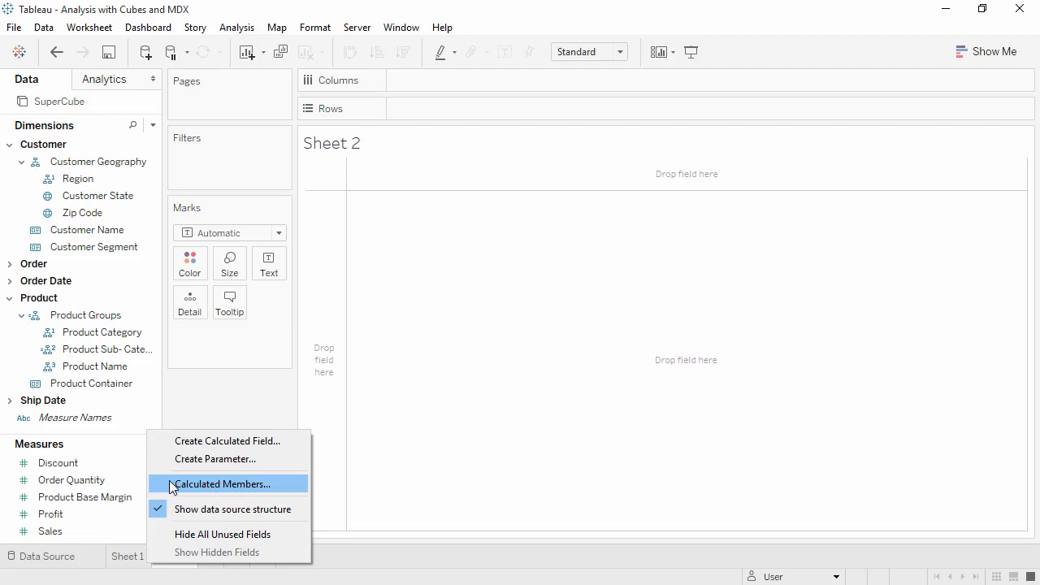
Create a new calculated member named West Sales kept under the [Measures] hierarchy.
click(222, 484)
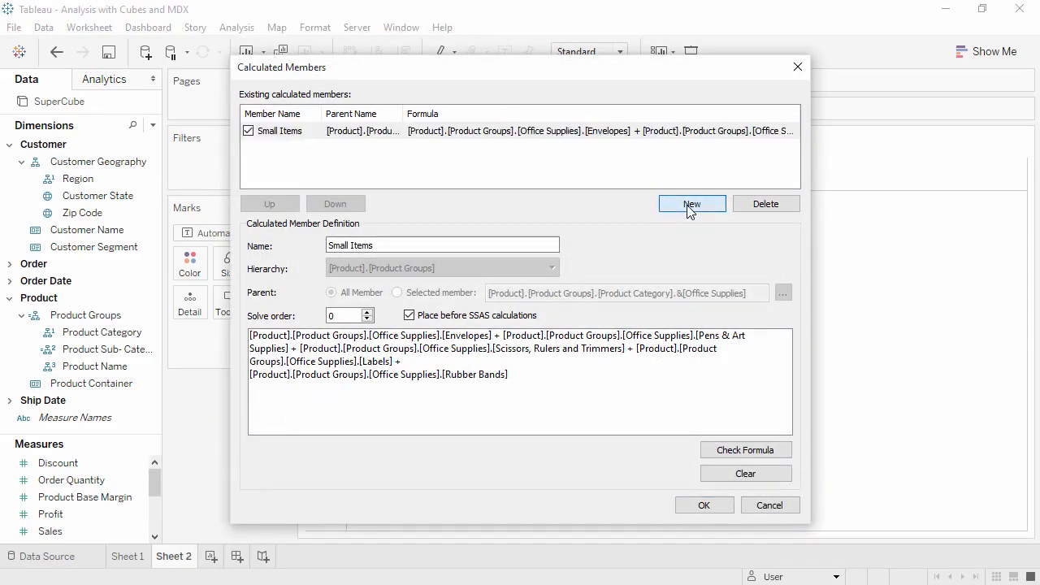
click(692, 205)
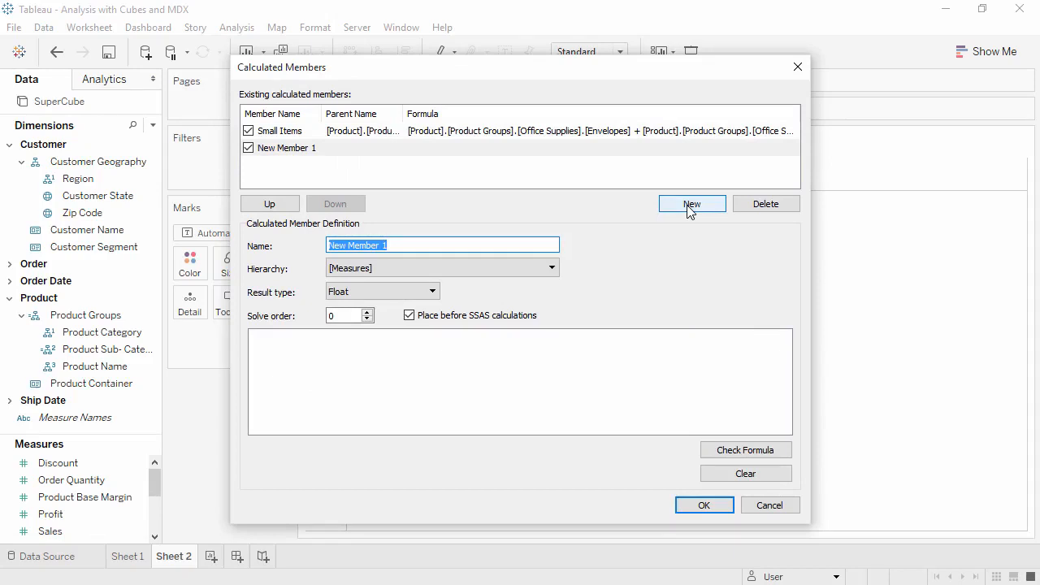
text(West Sales)
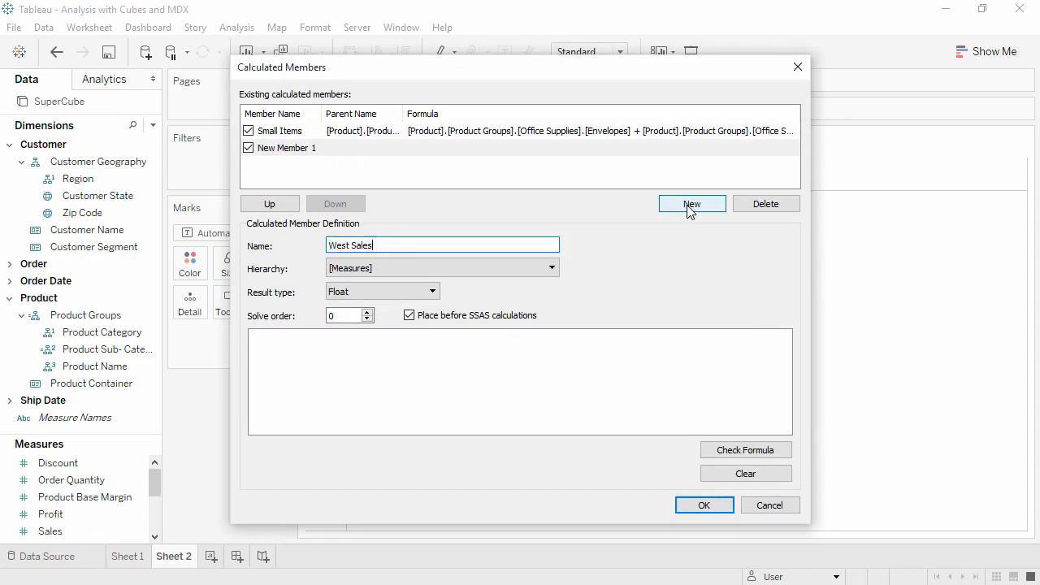
click(552, 268)
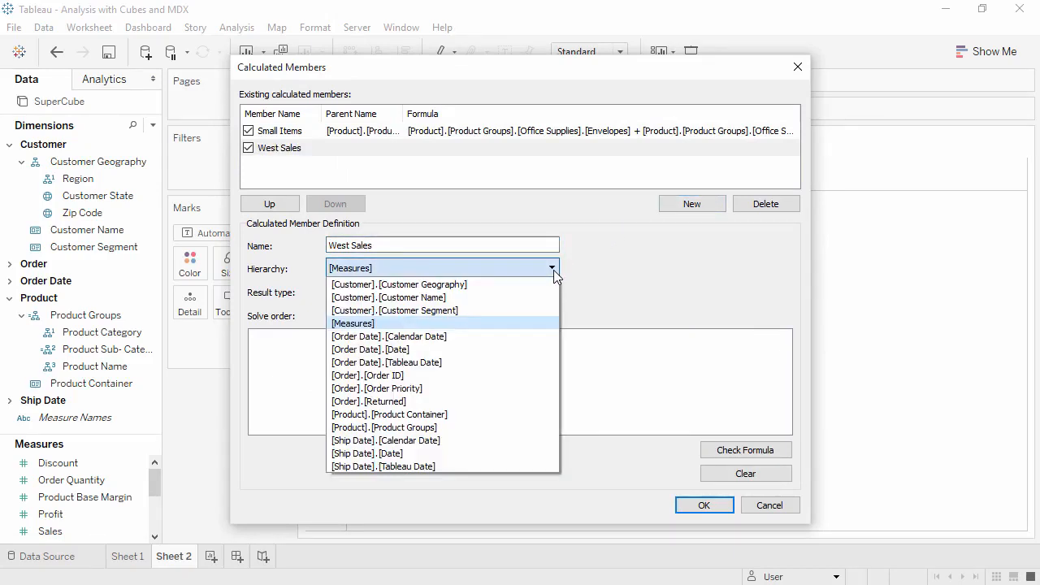
click(351, 321)
text(([Measures].[Sales] , [Customer].[Customer Geography].[Region].[West] ))
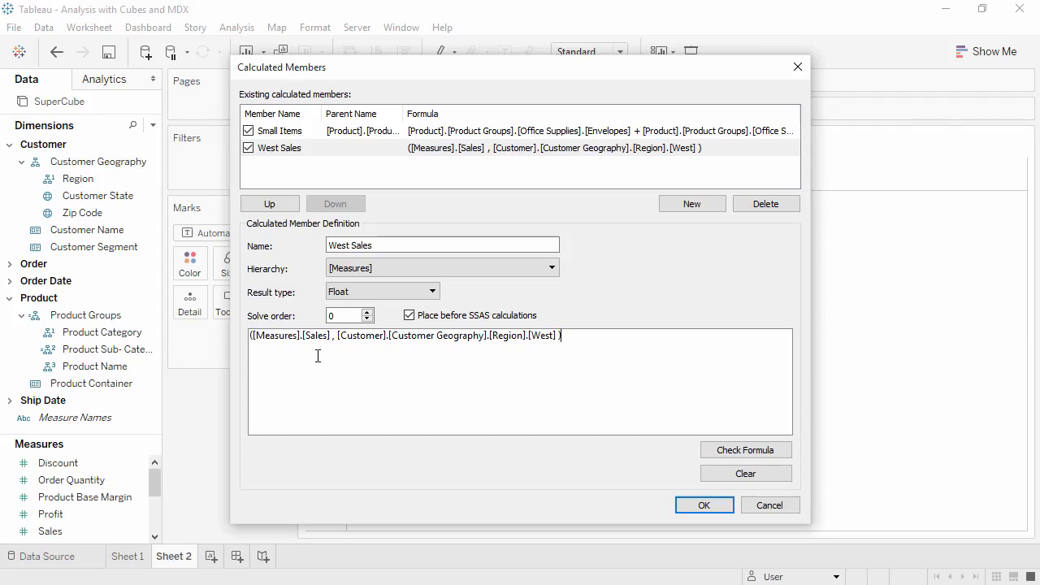
mouse_move(323, 355)
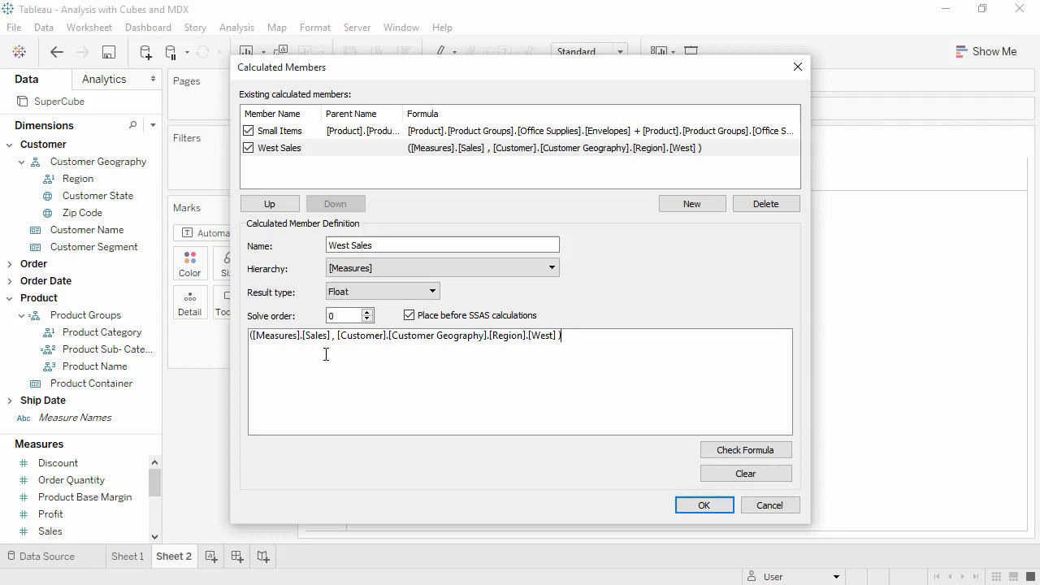
mouse_move(382, 354)
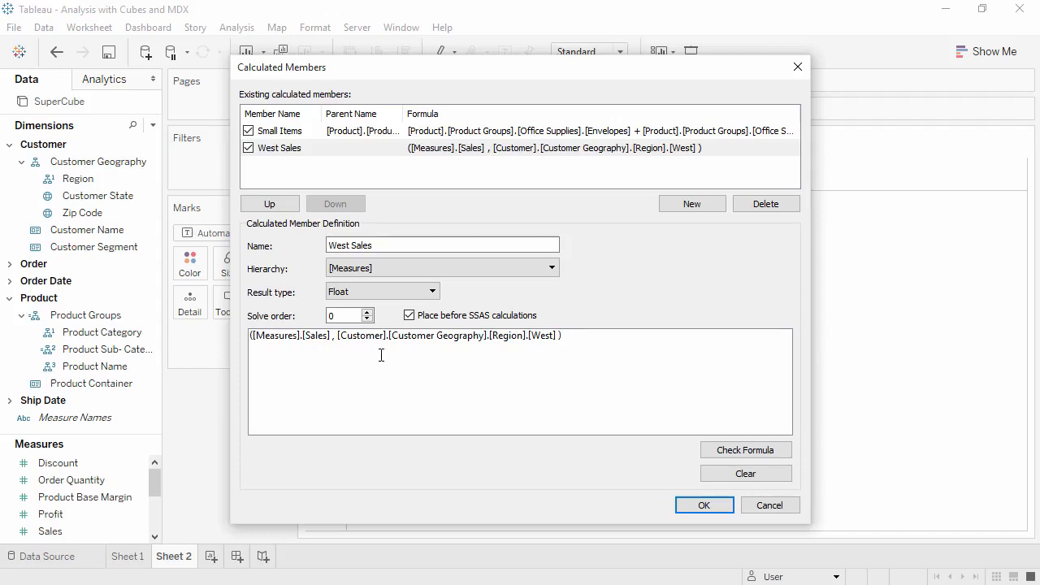
mouse_move(421, 356)
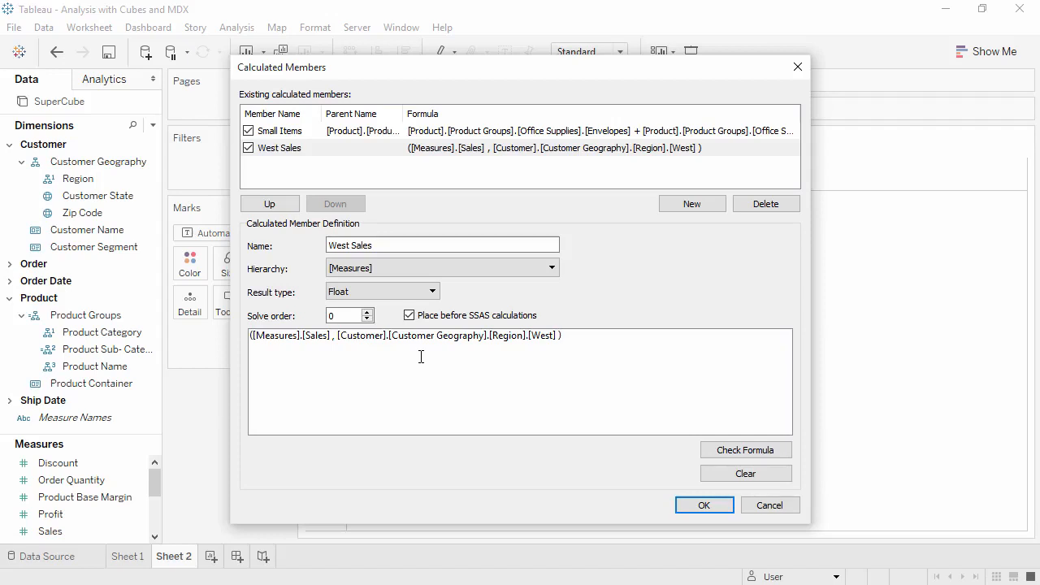
Define West Sales as ([Measures].[Sales], [Customer].[Customer Geography].[Region].[West]) and save.
click(560, 335)
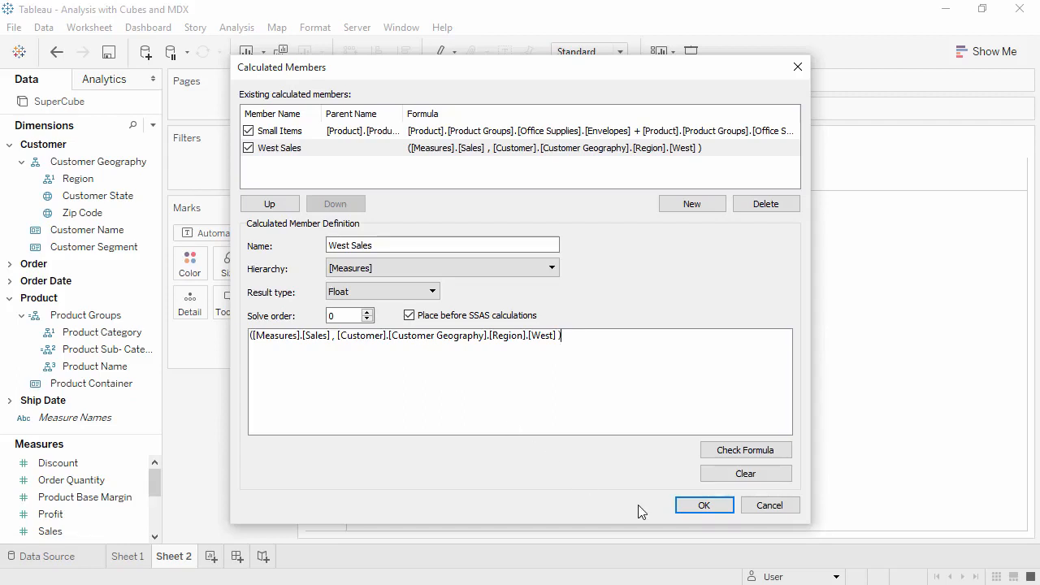
click(704, 504)
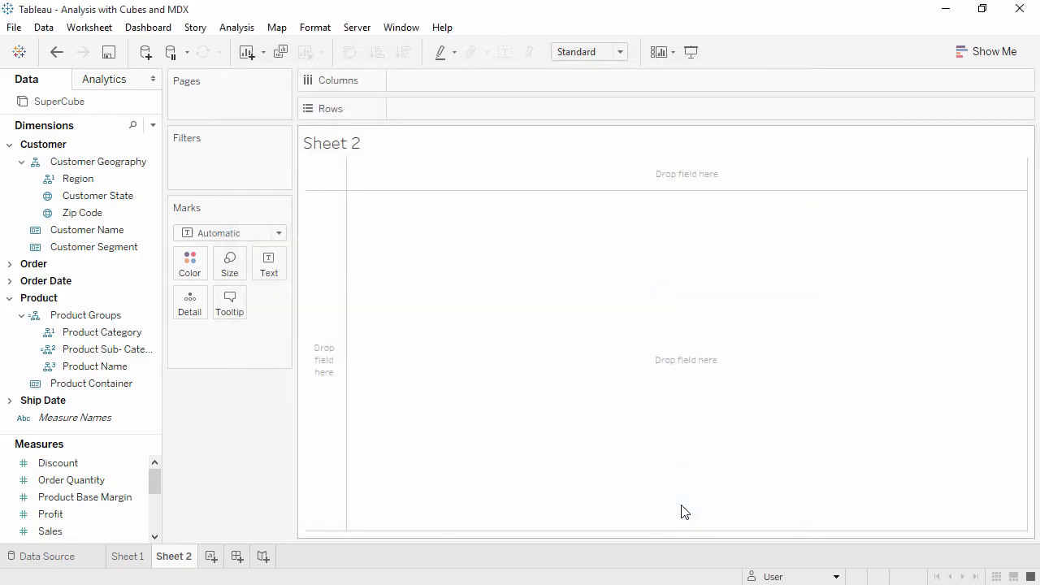
Put Region on Rows and West Sales on Columns to chart West Sales by region, each bar 3,898,802.
click(78, 178)
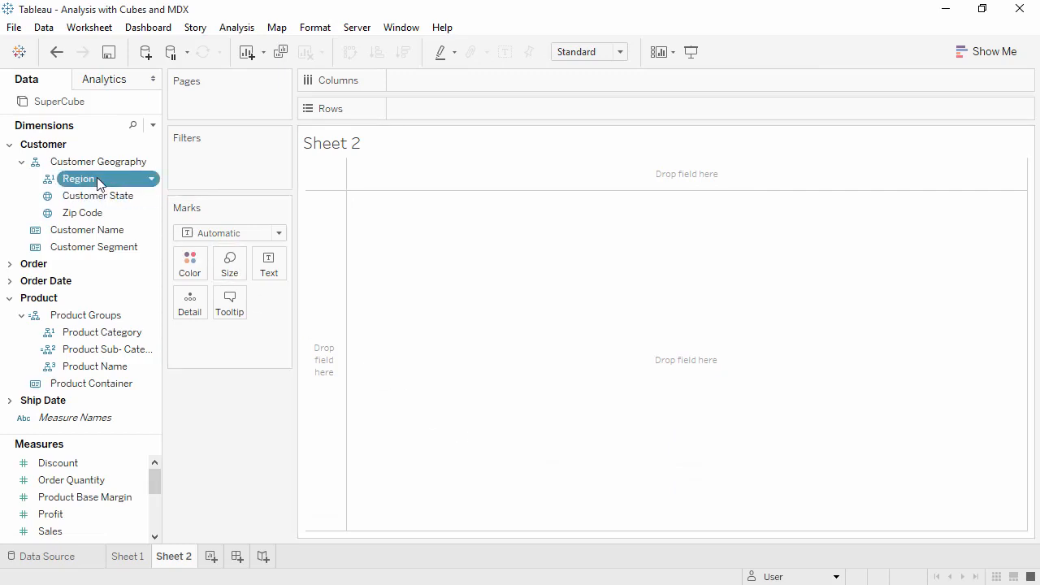
drag(78, 177, 452, 107)
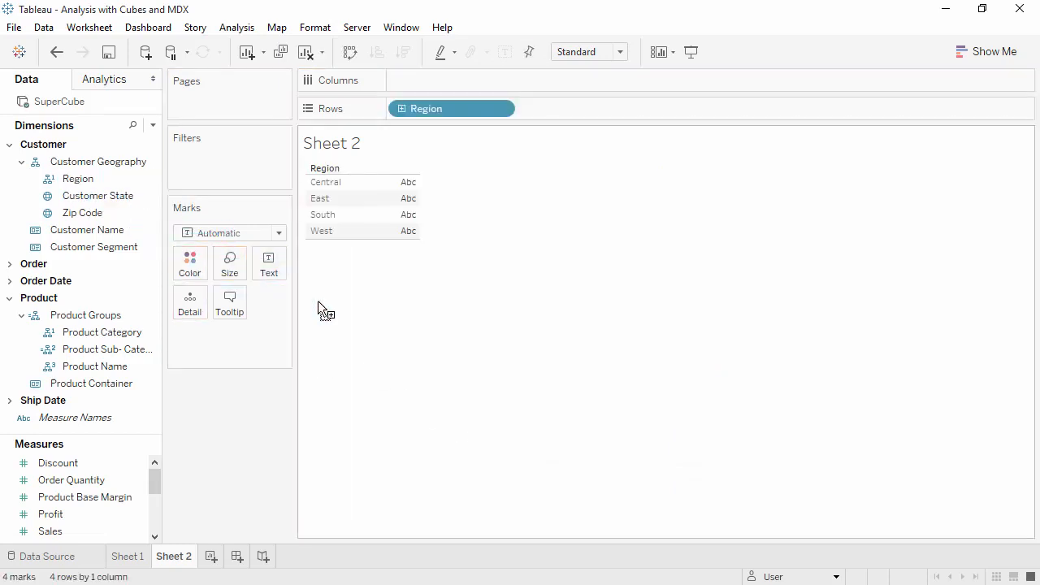
mouse_move(166, 410)
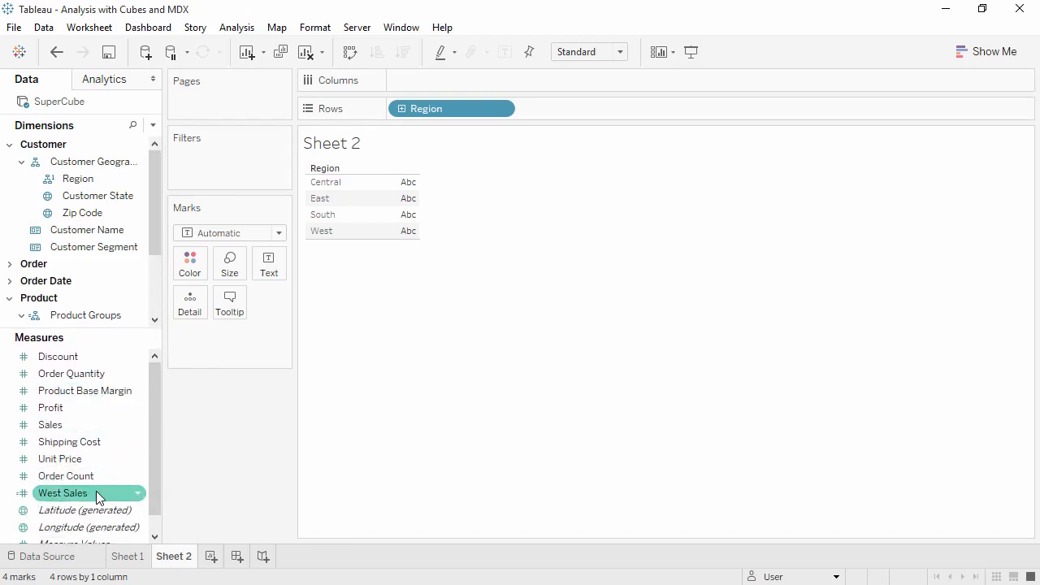
drag(62, 493, 452, 80)
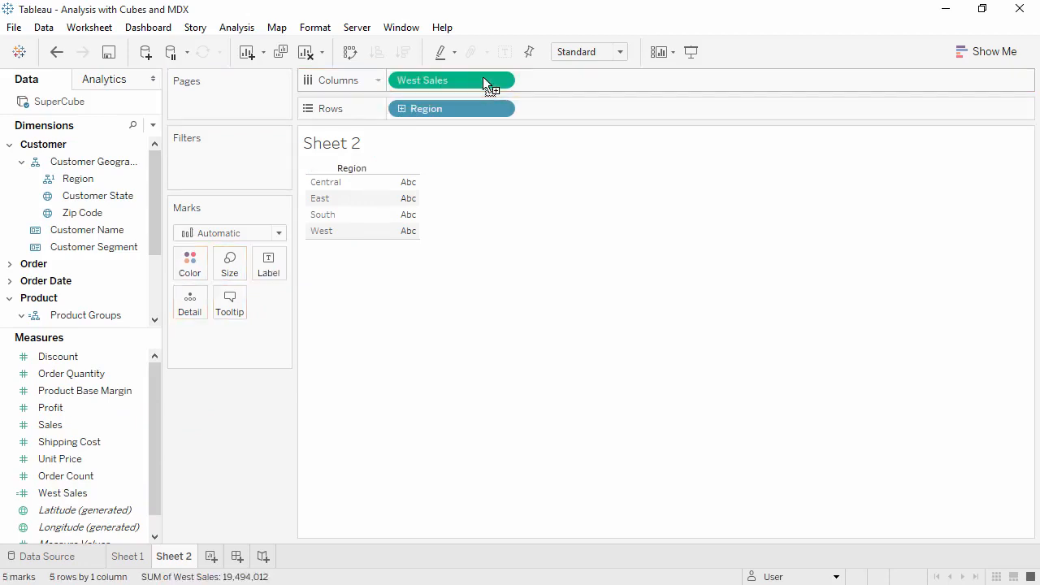
click(452, 80)
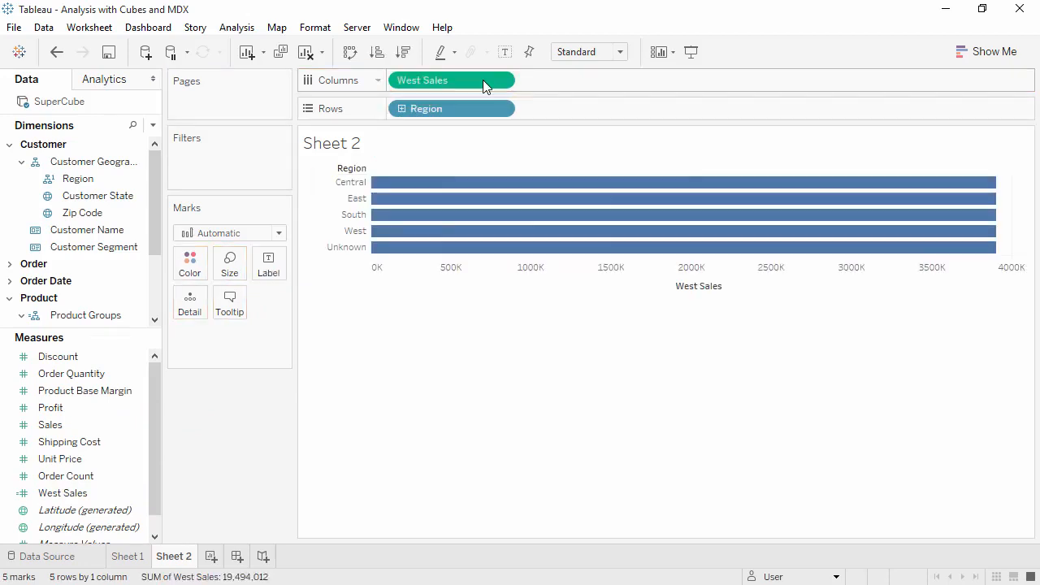
mouse_move(458, 231)
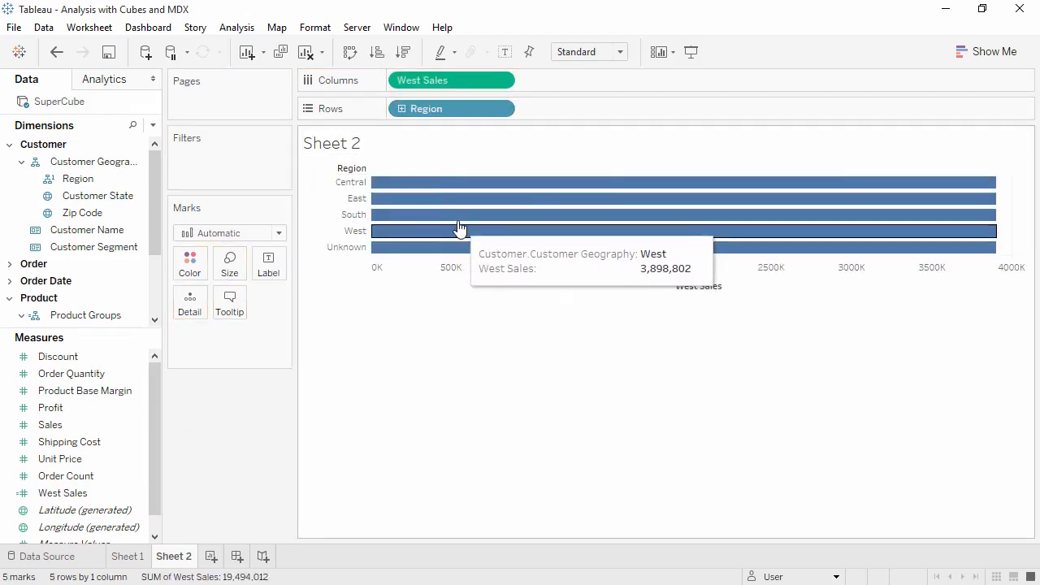
mouse_move(463, 205)
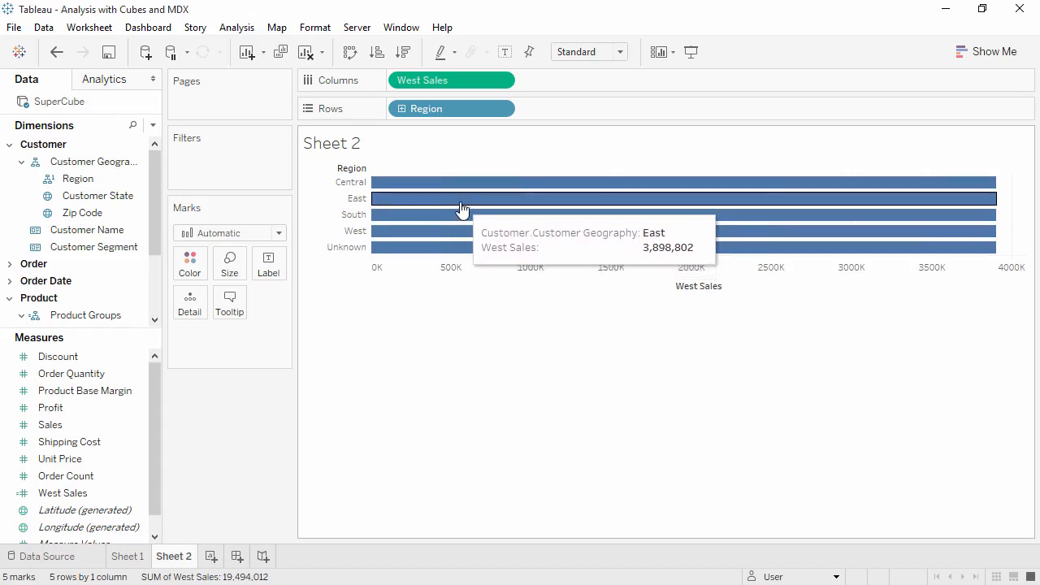